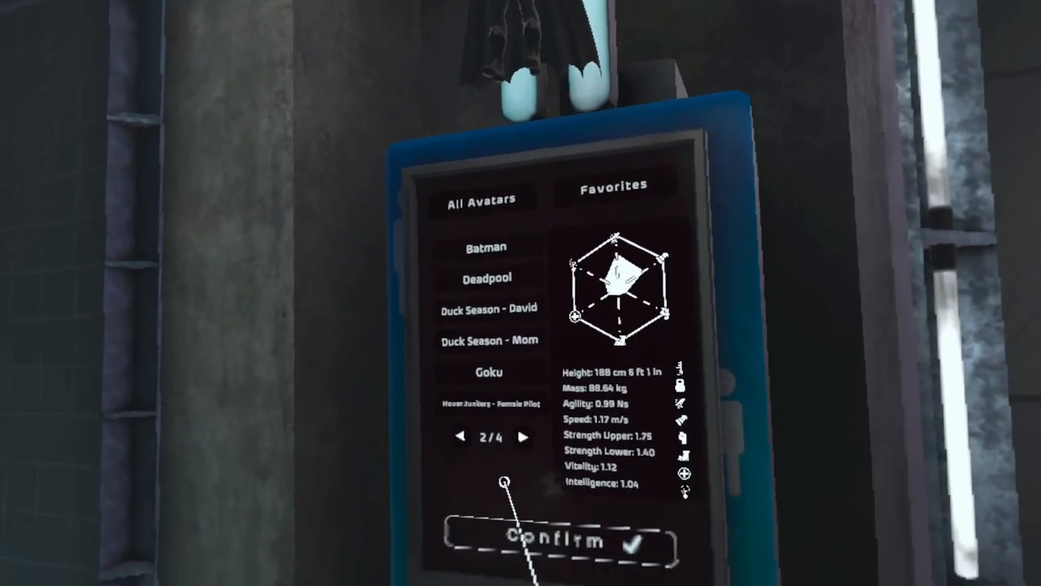
Step: Confirm Batman as the Bonelab avatar and view it in the mirror
left_click(553, 543)
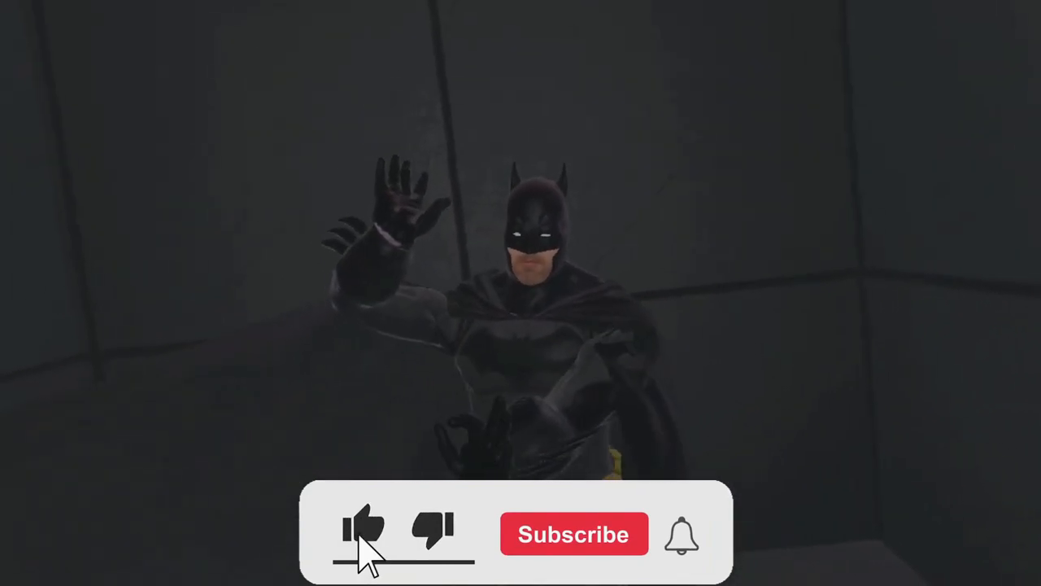
left_click(573, 533)
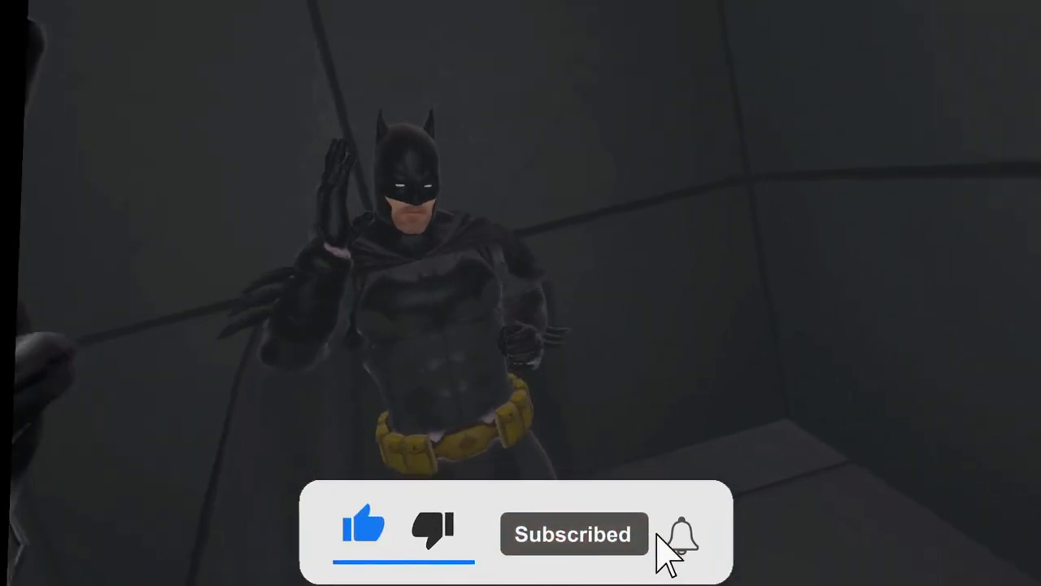
left_click(681, 534)
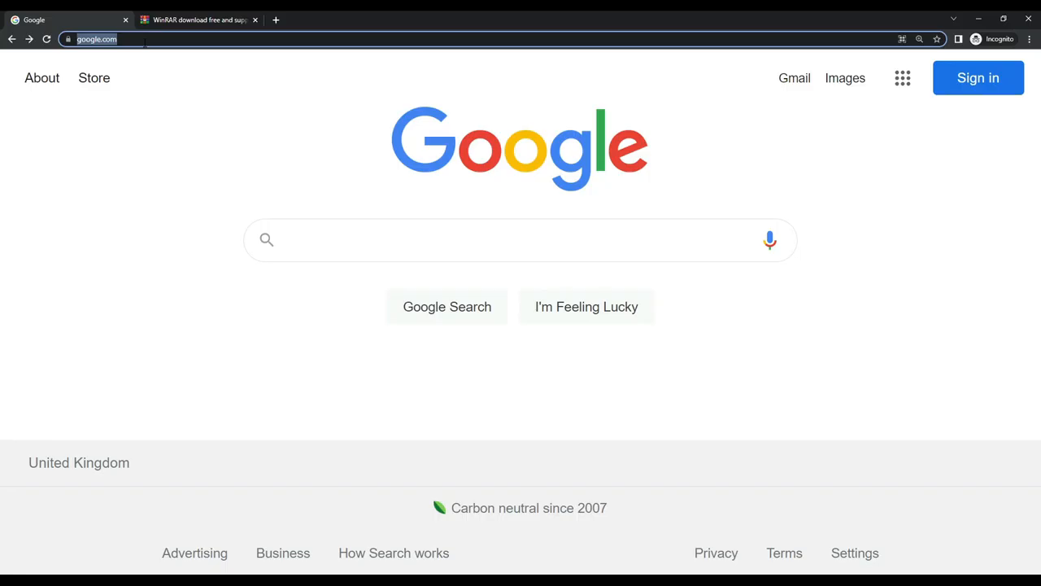
Step: Go to mods.io, search the games list for 'bonela' and open Bonelab's mods page
type("mods.io")
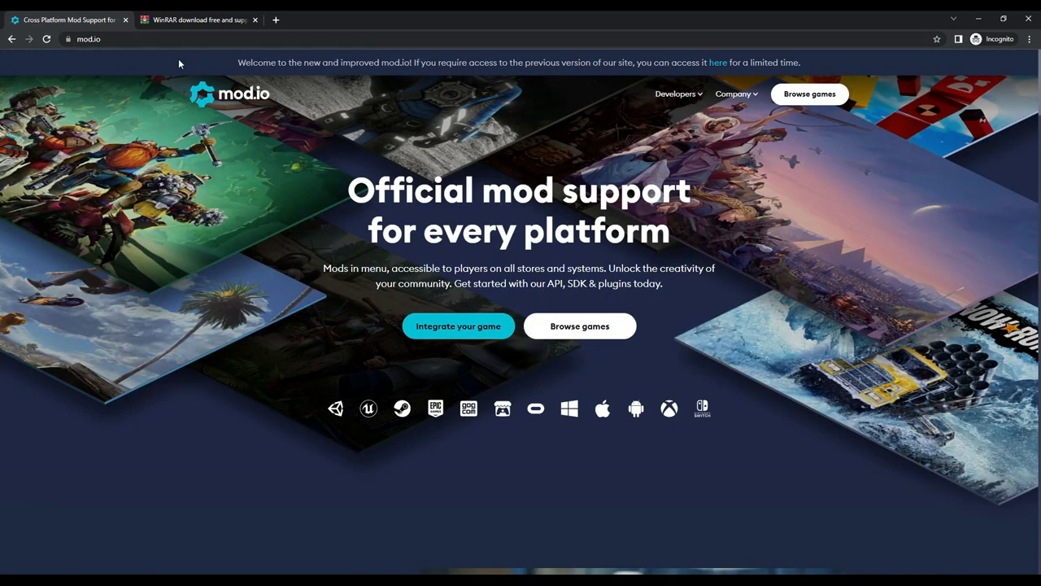
left_click(579, 326)
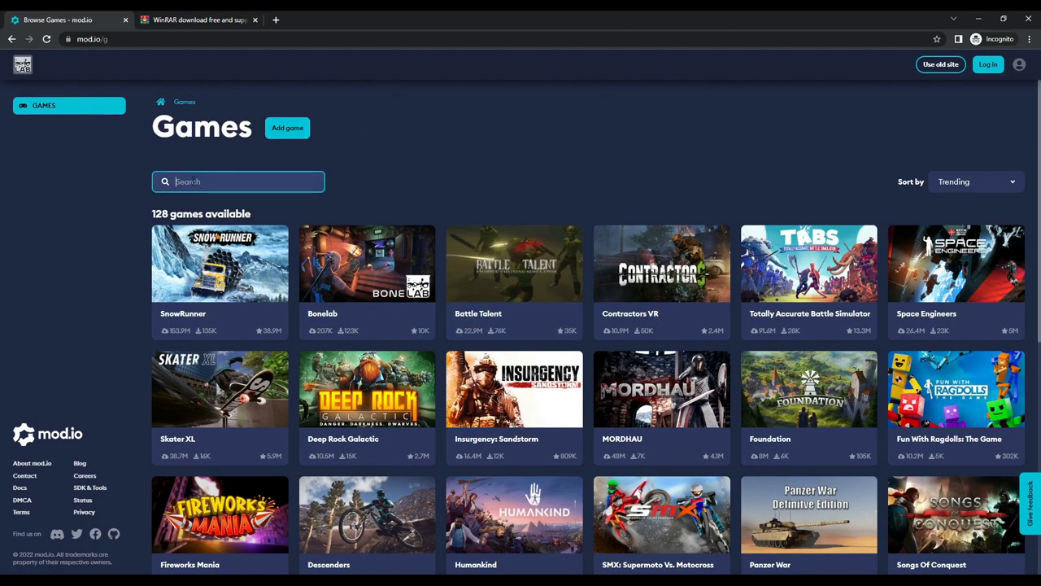
type("bonela")
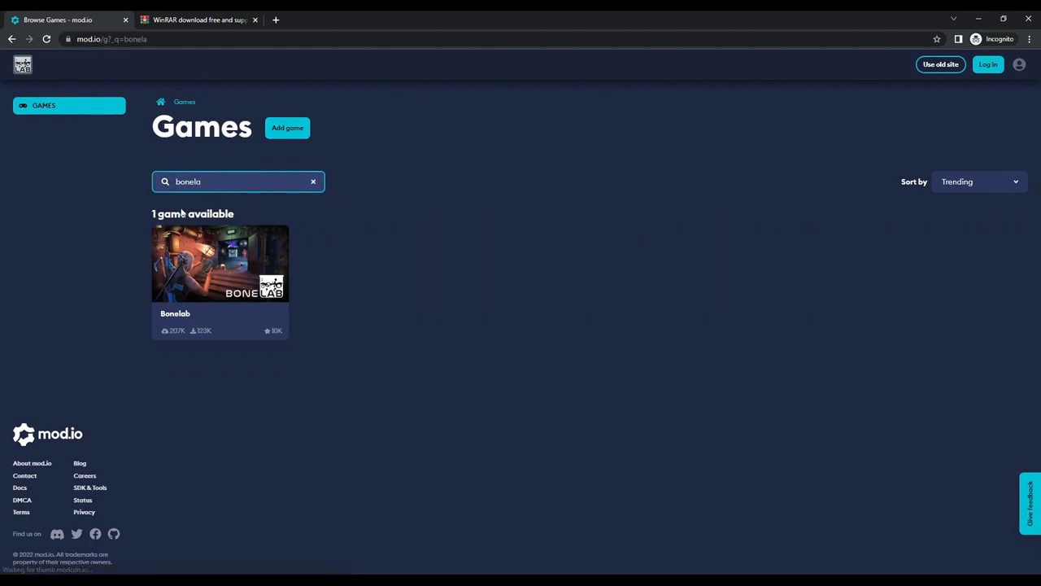
left_click(219, 263)
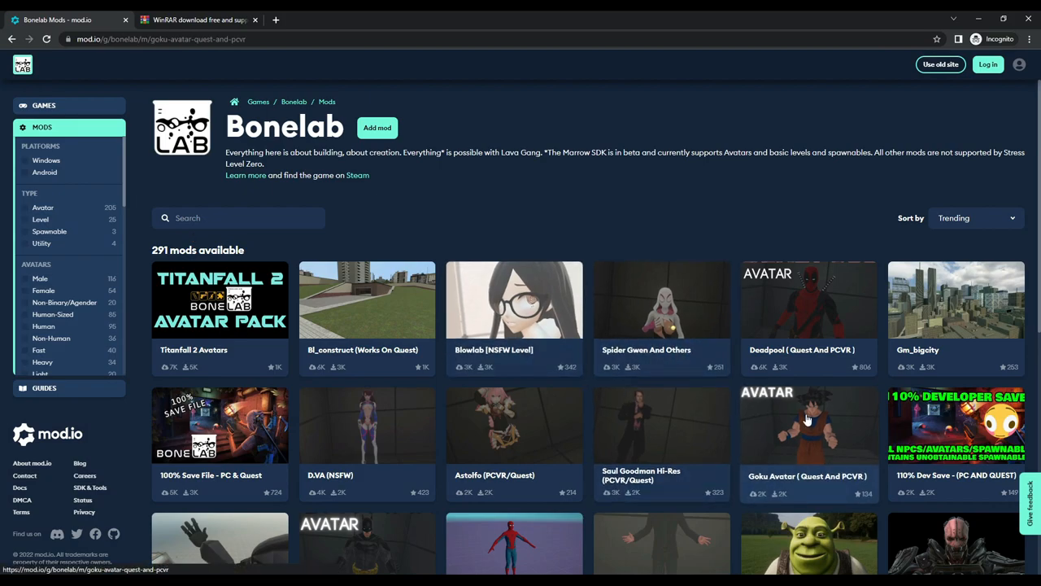
Step: Download fresknek.gokuquest.zip from the Goku Avatar mod, then return to the Bonelab mods list
left_click(808, 425)
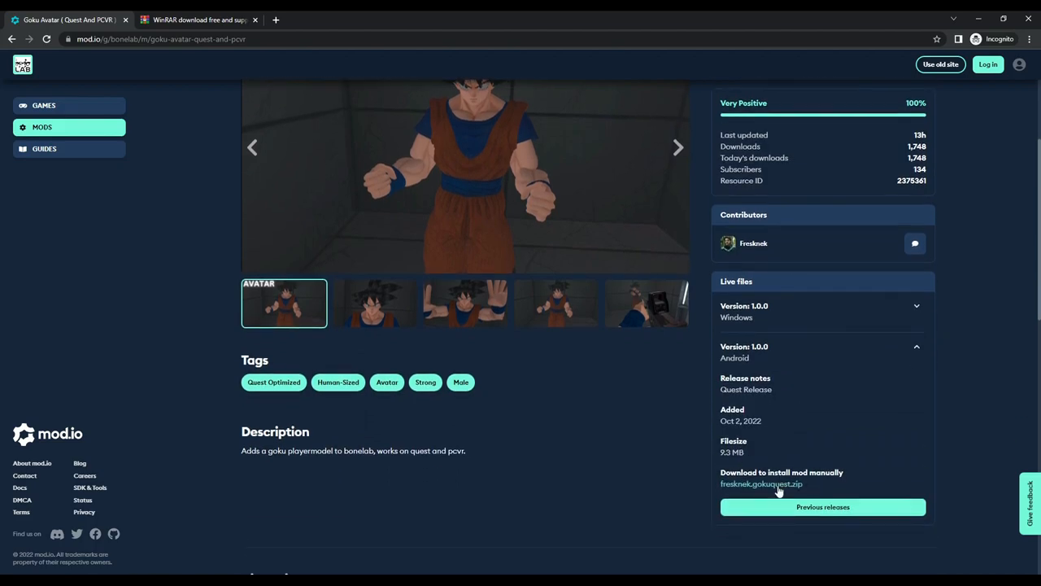
left_click(761, 483)
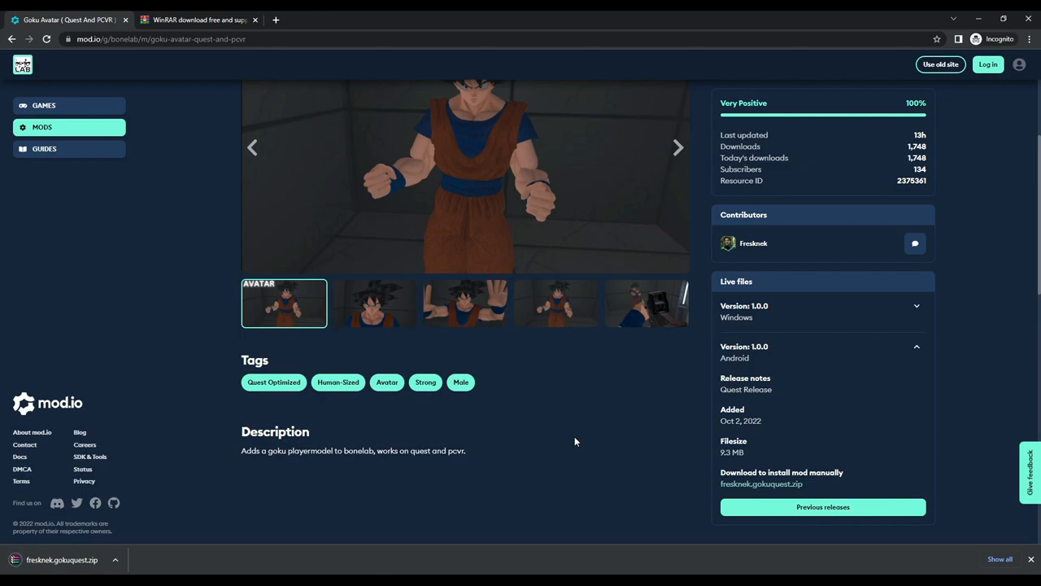
scroll("up", 3)
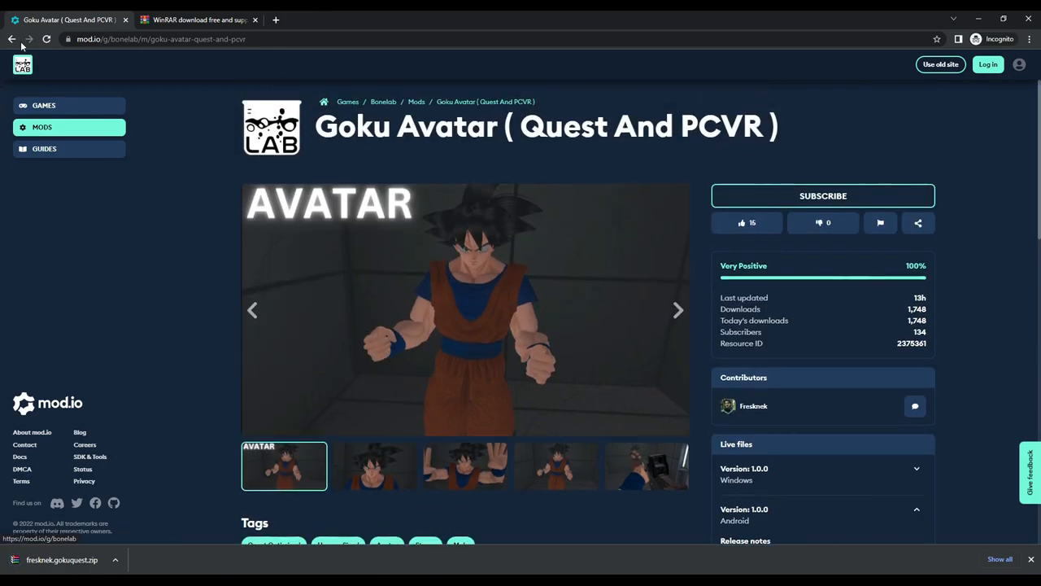
left_click(11, 38)
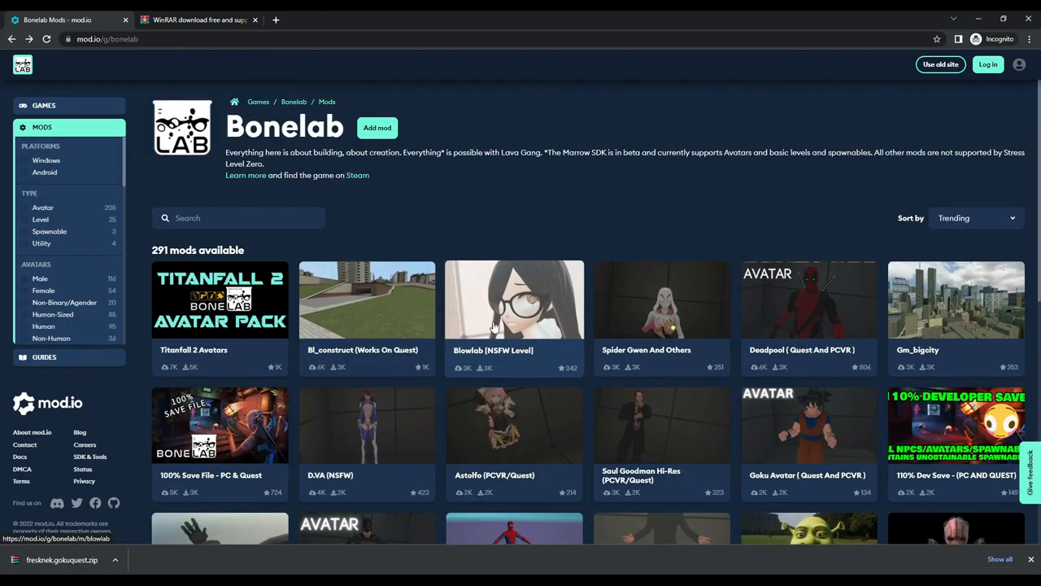
Step: Scroll the Bonelab mods grid to find the Shipment level
scroll("down", 3)
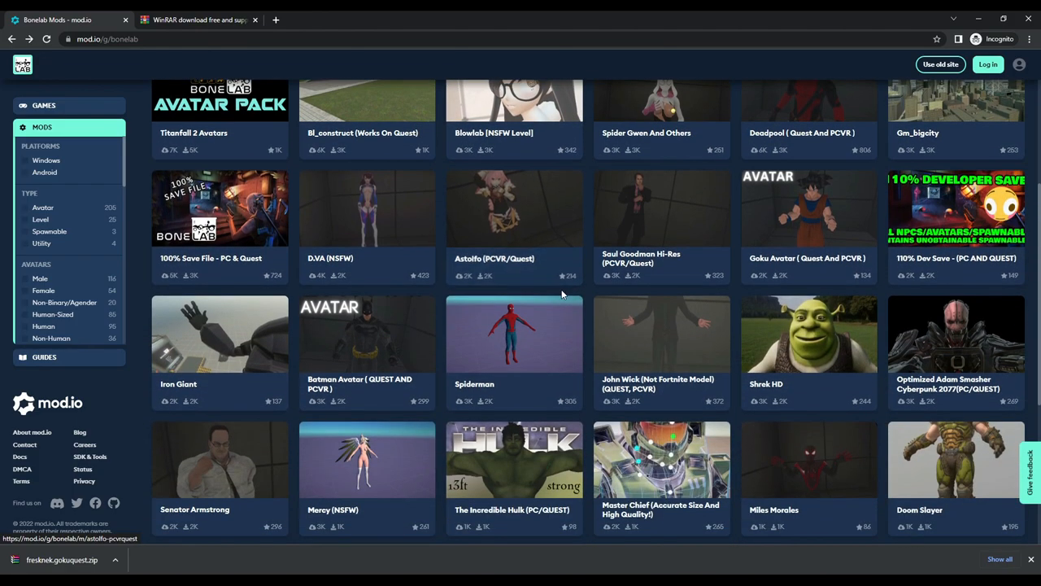
scroll("down", 3)
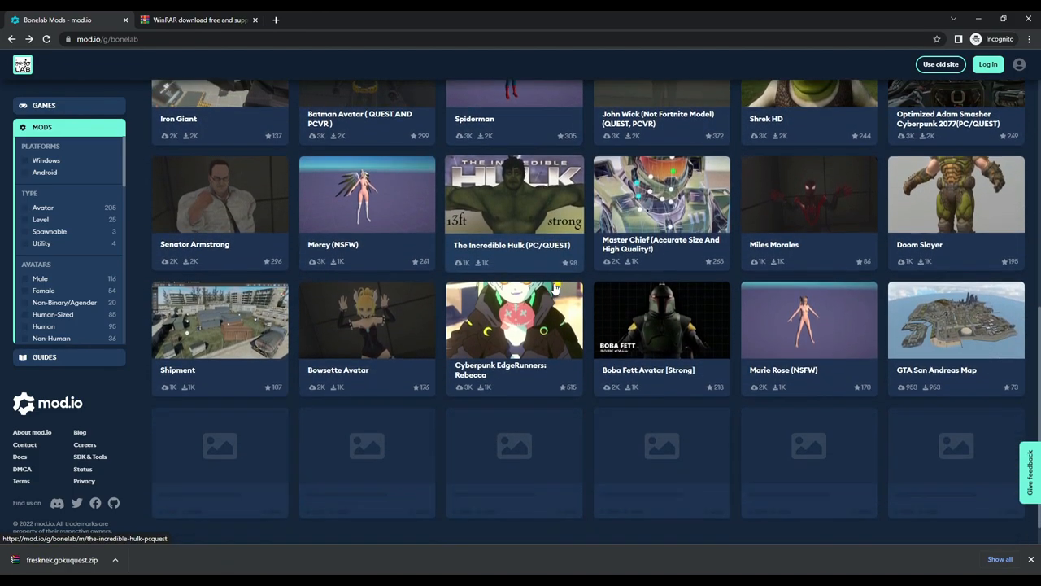
scroll("up", 3)
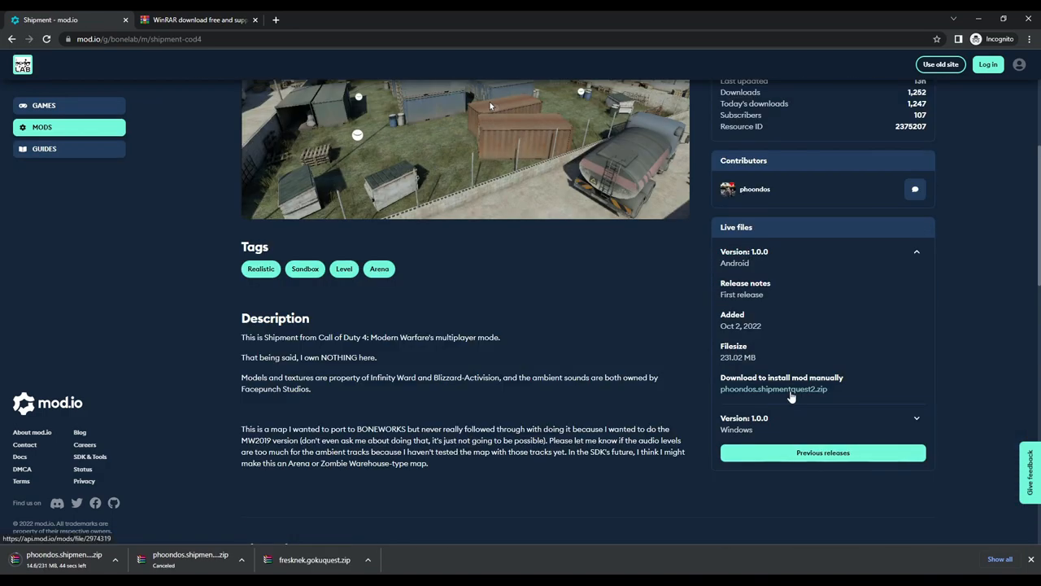
mouse_move(772, 388)
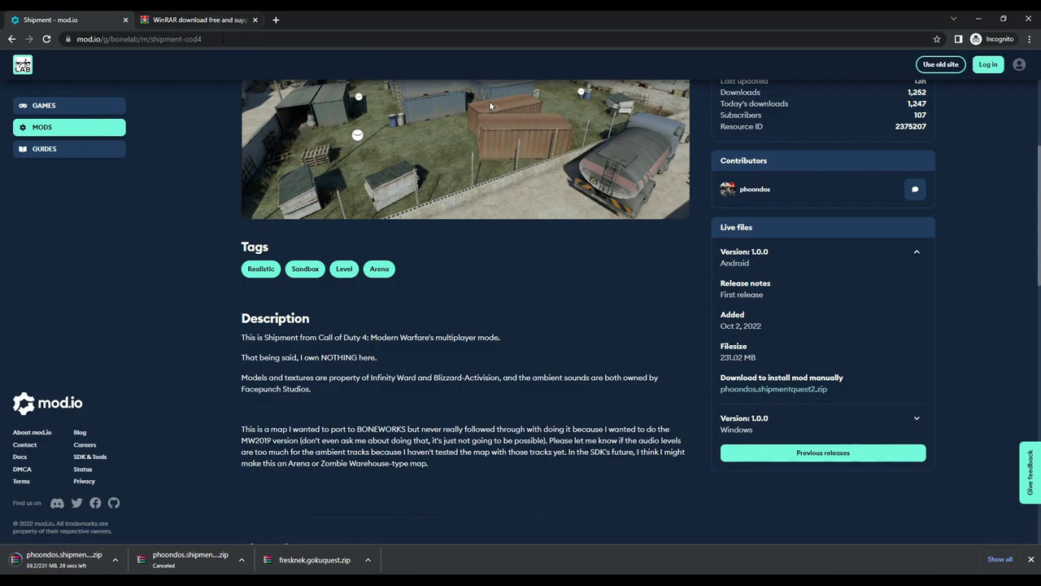
Step: Download the WinRAR installer from the official win-rar.com site
left_click(199, 20)
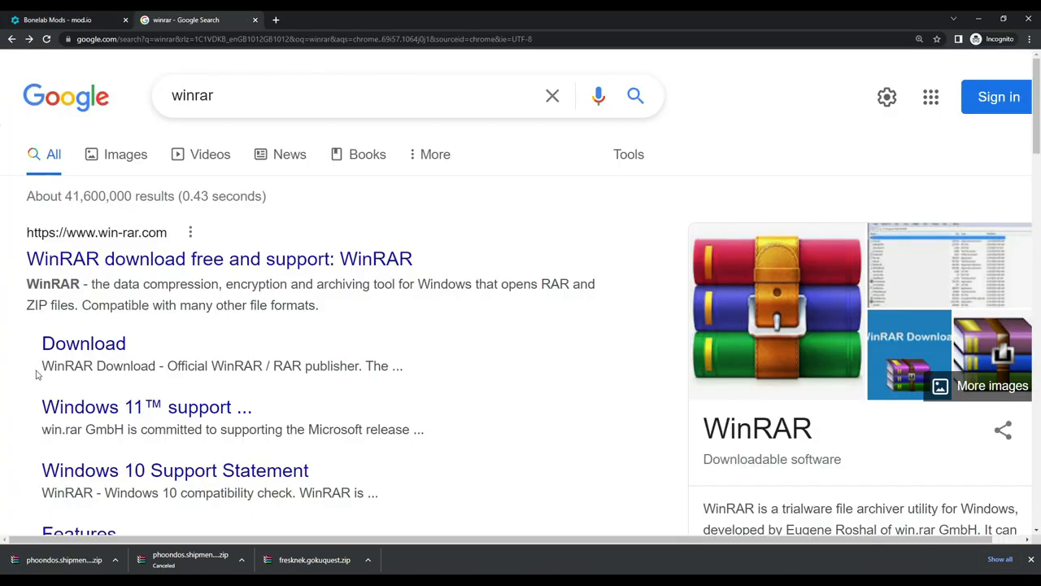
mouse_move(216, 259)
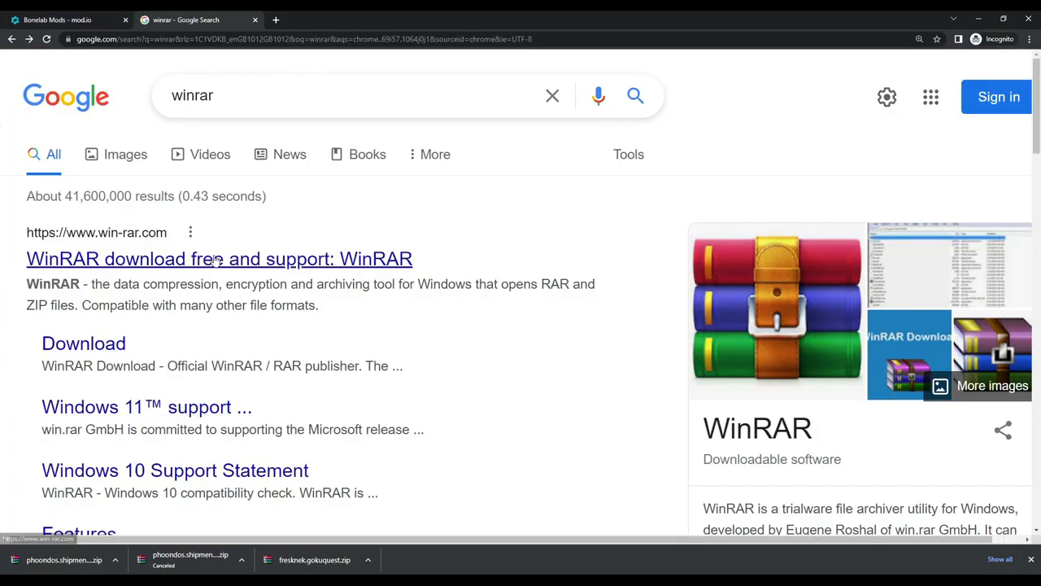
left_click(219, 259)
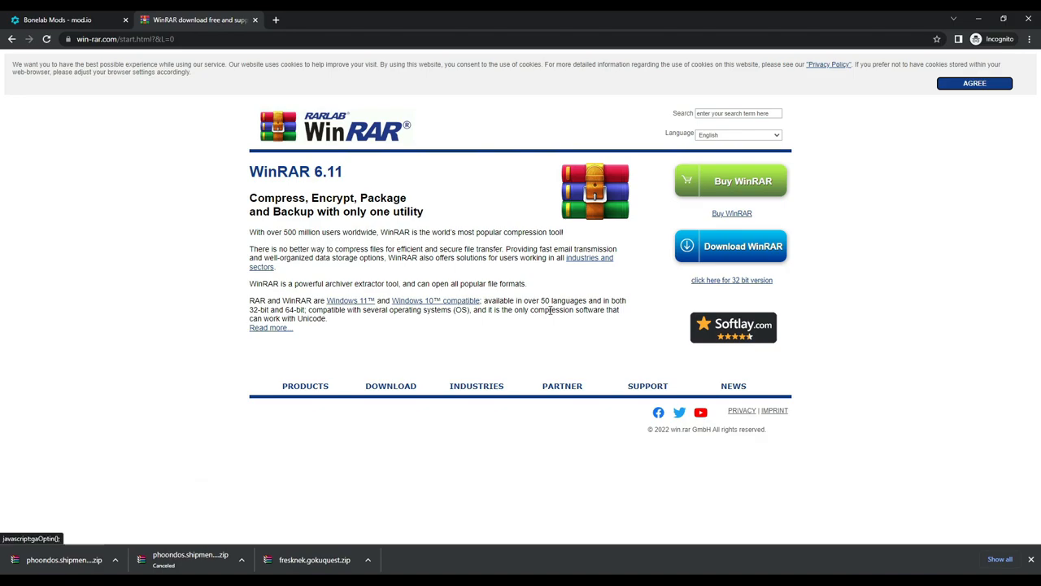
left_click(730, 245)
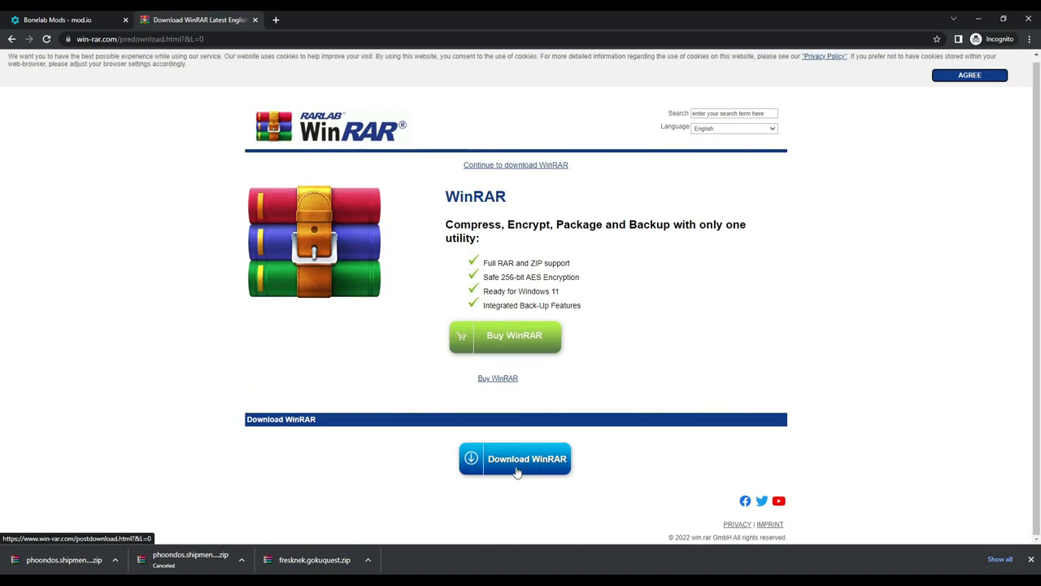
left_click(514, 458)
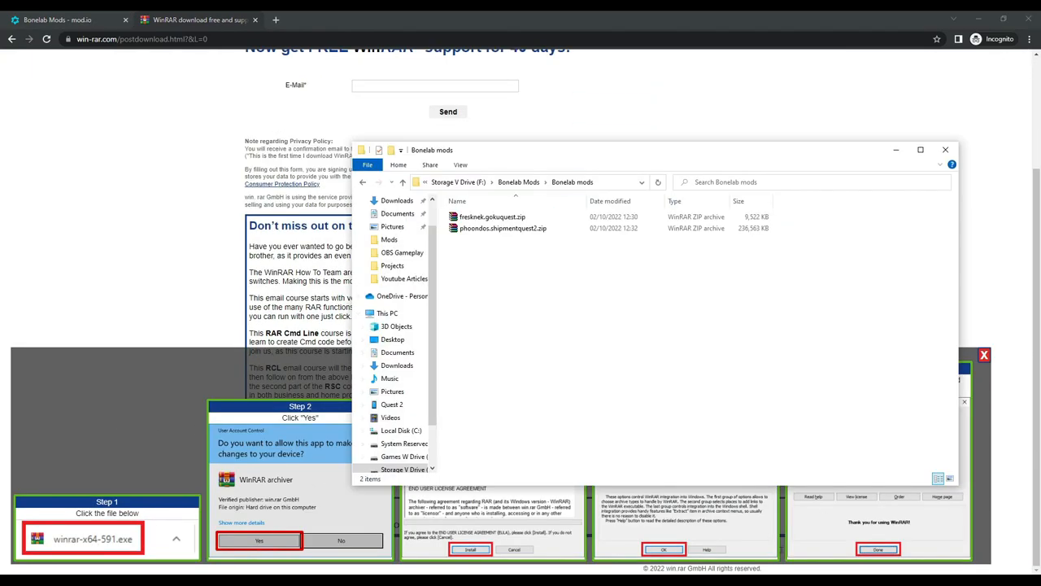
Step: Open fresknek.gokuquest.zip in WinRAR to reveal the Fresknek.Goku folder
left_click(492, 217)
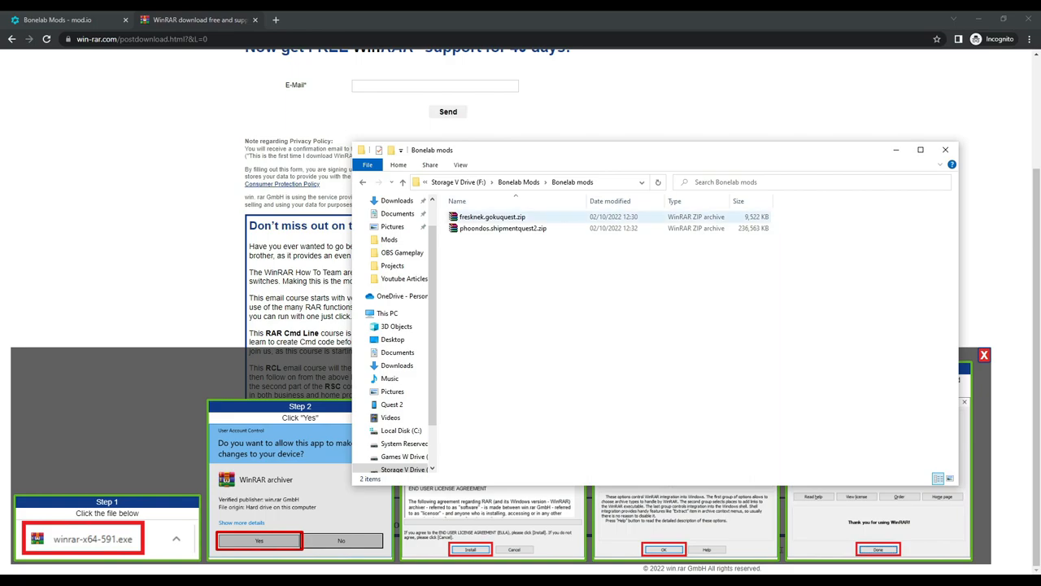
double_click(492, 216)
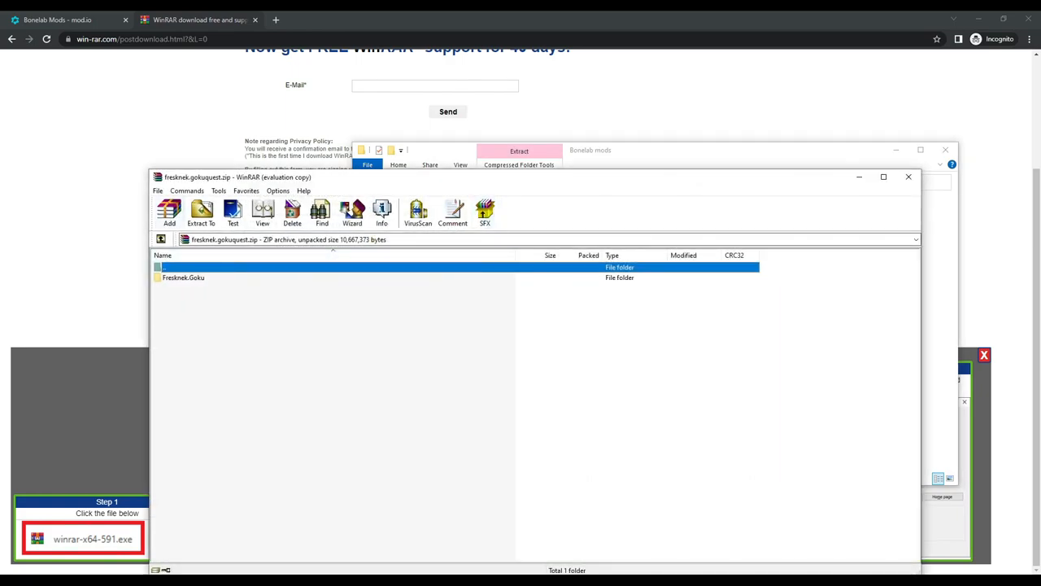